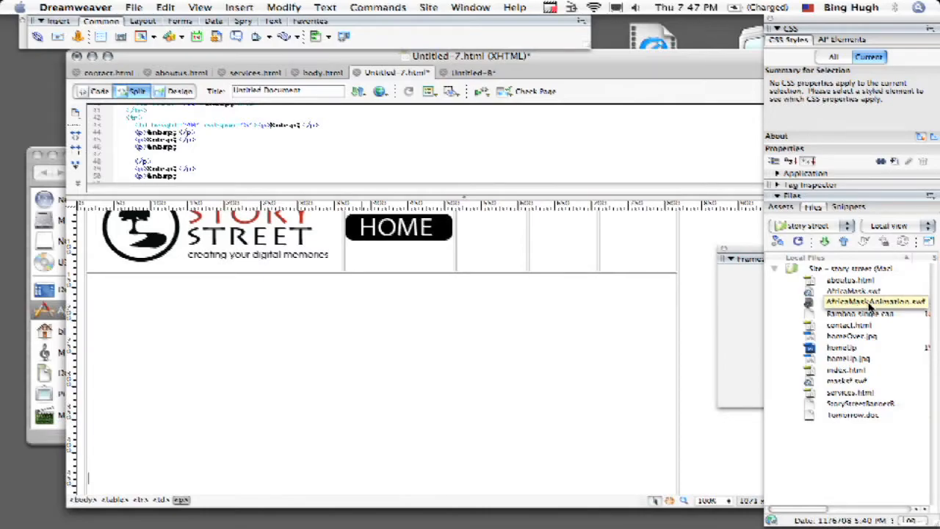
{"action": "mouse_move", "coordinate": [889, 308]}
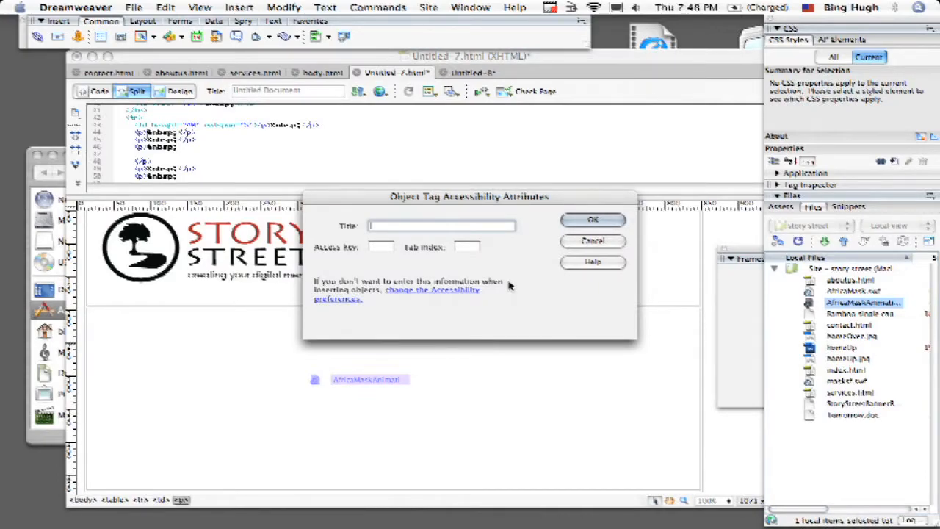
Step: Set the Flash object's accessibility Title to "Africa Mask" and confirm the dialog
{"action": "type", "text": "Africa M"}
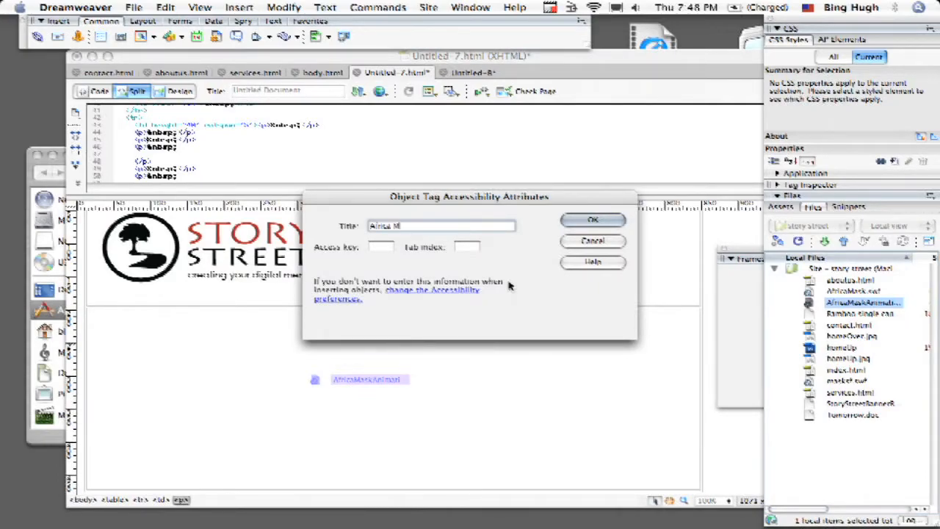
{"action": "type", "text": "ask"}
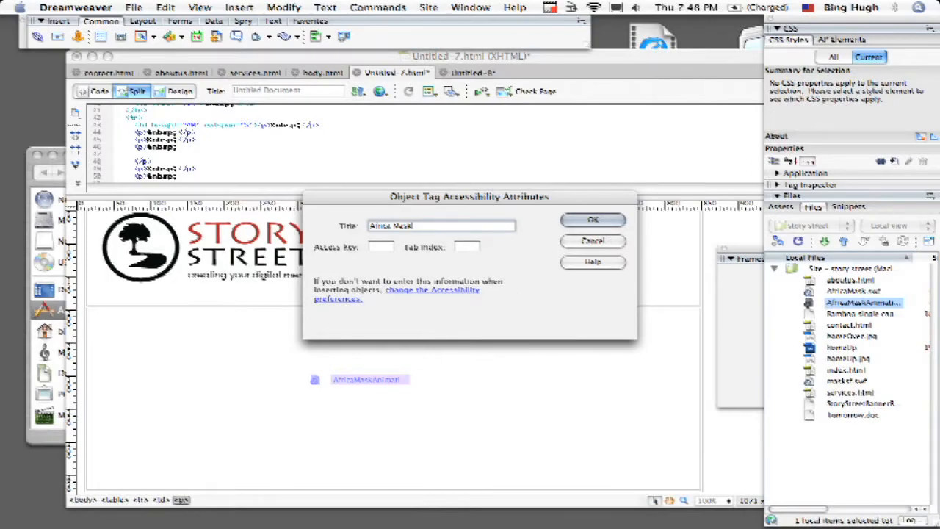
{"action": "left_click", "coordinate": [593, 221]}
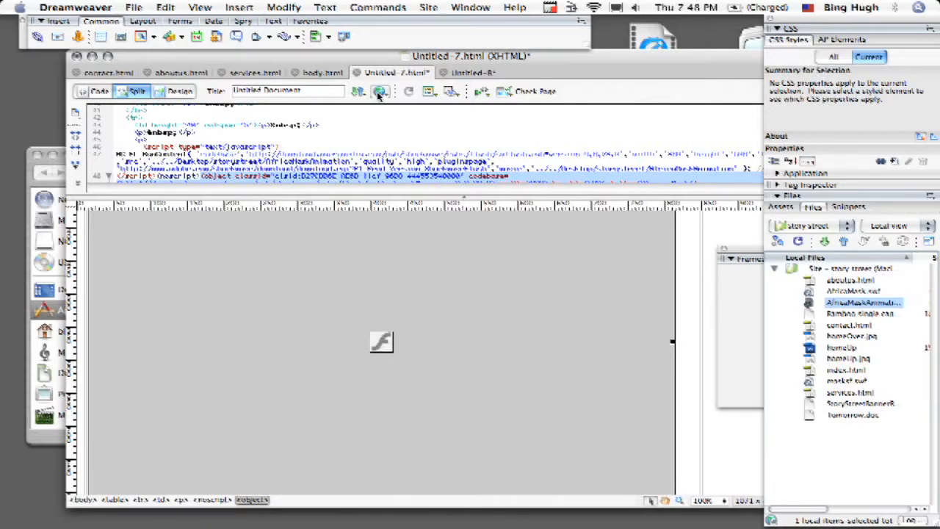
Step: Preview the page in Safari, saving changes when prompted
{"action": "left_click", "coordinate": [379, 91]}
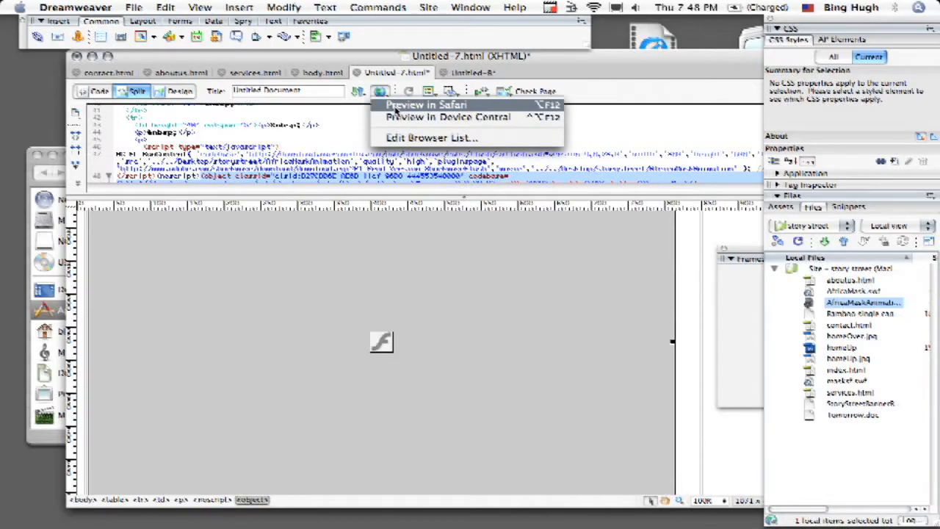
{"action": "left_click", "coordinate": [426, 105]}
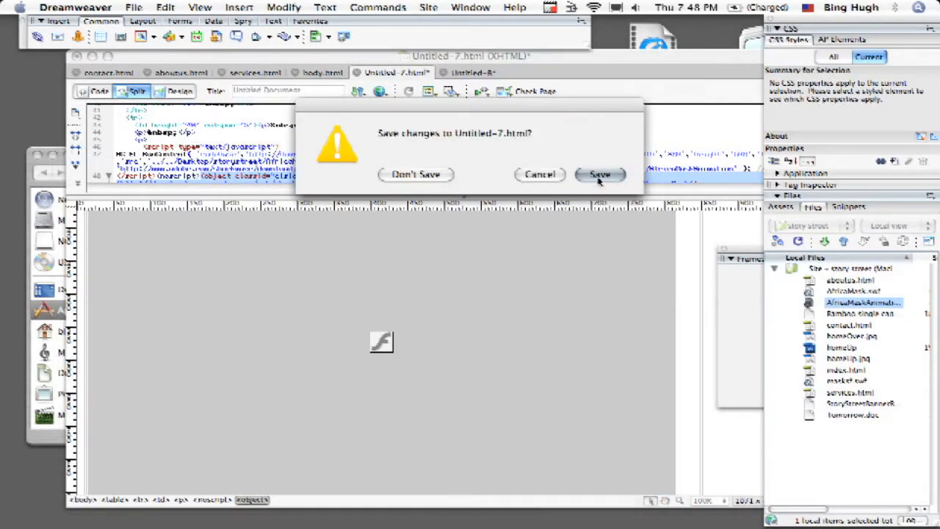
{"action": "left_click", "coordinate": [599, 174]}
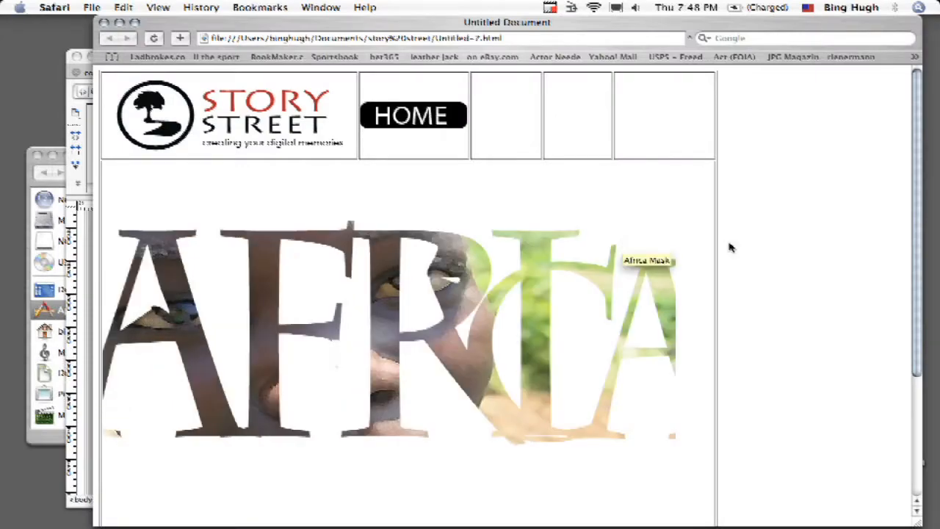
{"action": "mouse_move", "coordinate": [659, 246]}
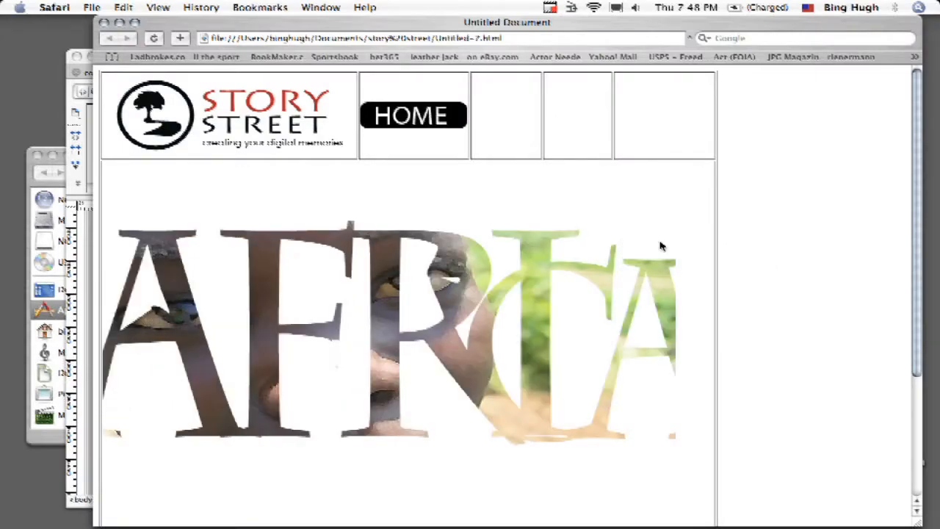
{"action": "mouse_move", "coordinate": [544, 257]}
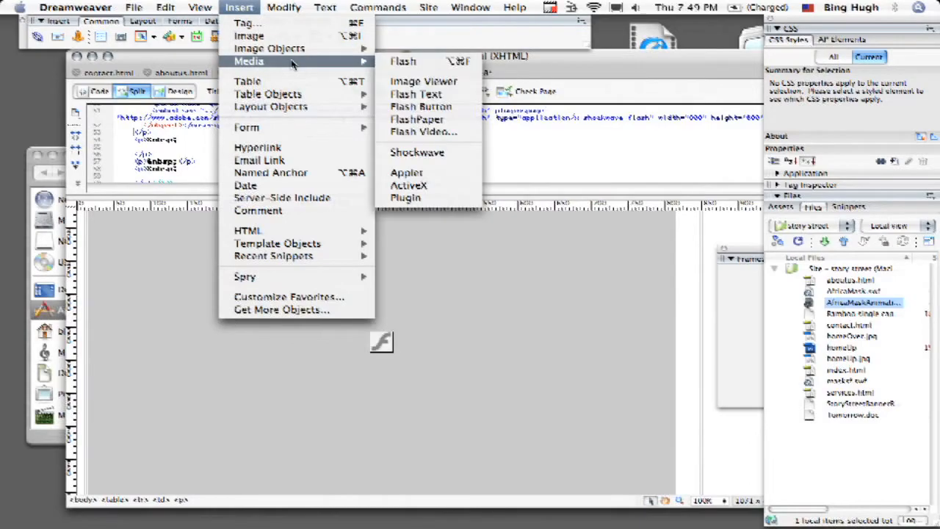
{"action": "mouse_move", "coordinate": [402, 62]}
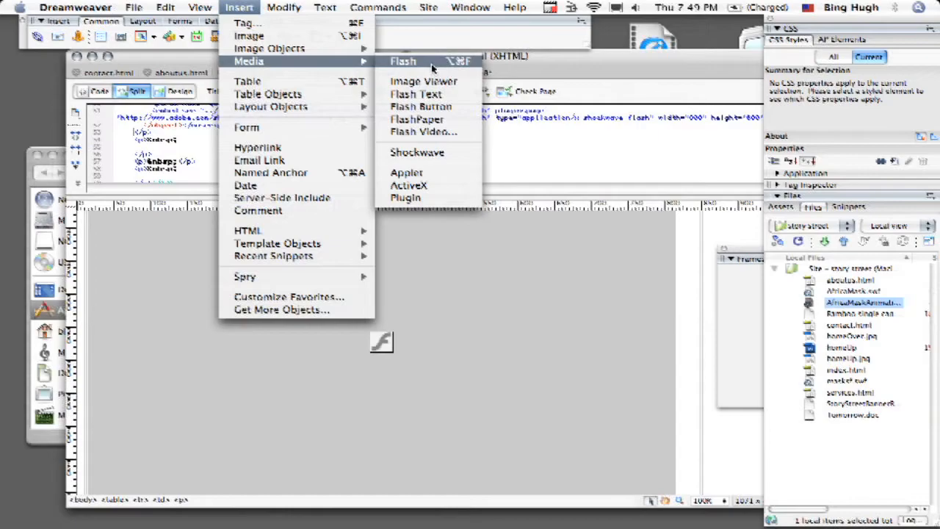
{"action": "mouse_move", "coordinate": [434, 144]}
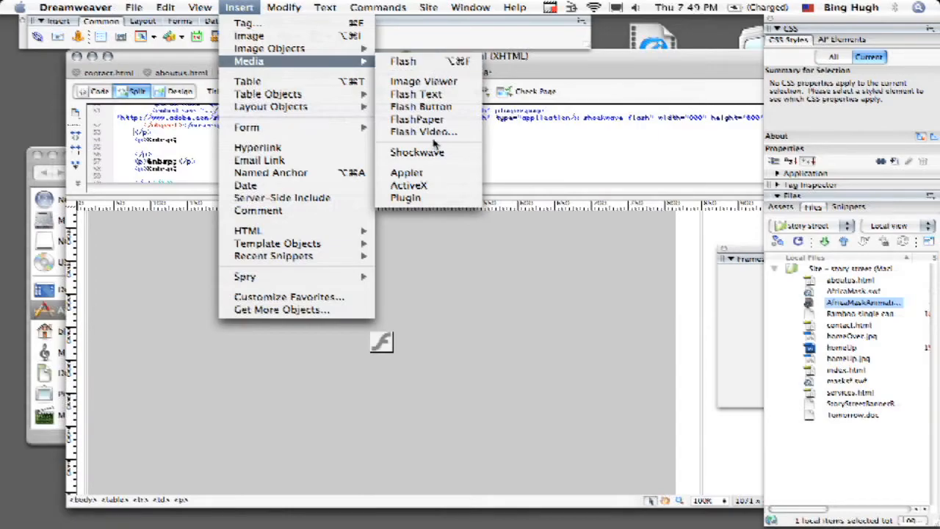
{"action": "mouse_move", "coordinate": [420, 106]}
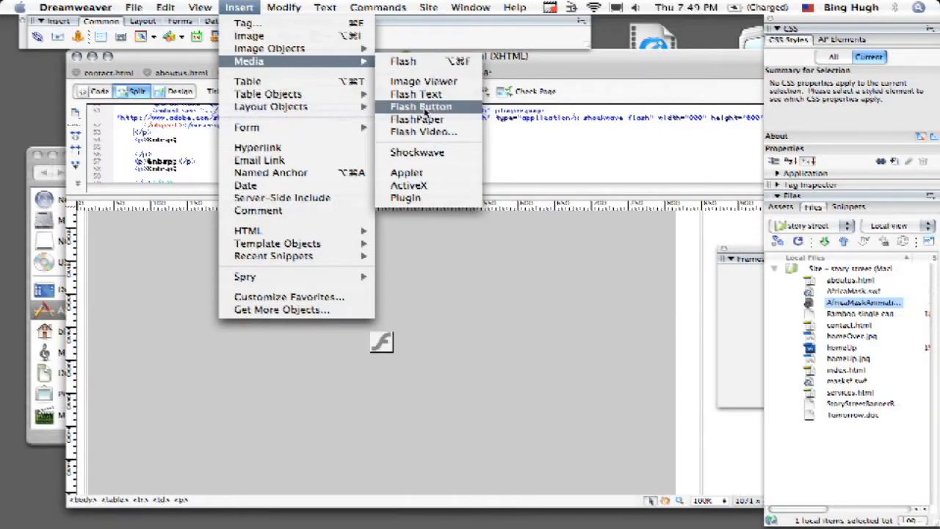
{"action": "left_click", "coordinate": [420, 106]}
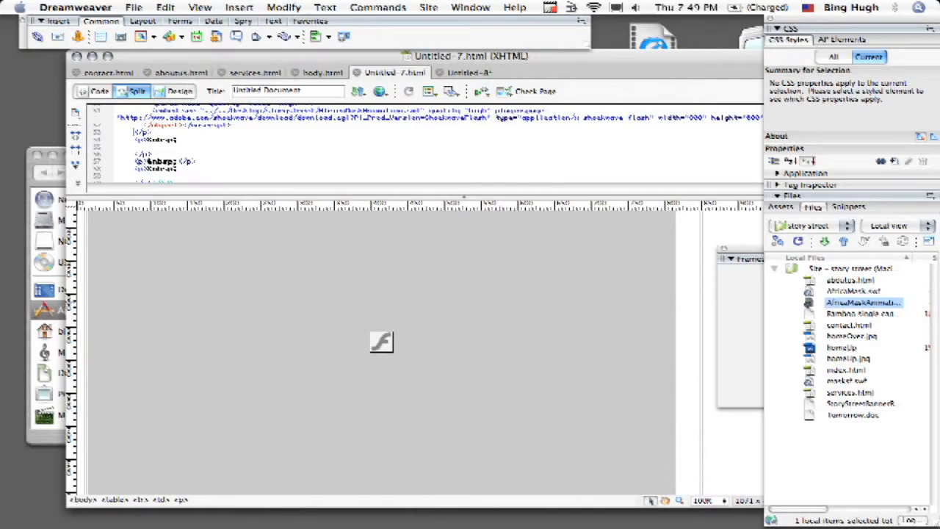
{"action": "mouse_move", "coordinate": [470, 332]}
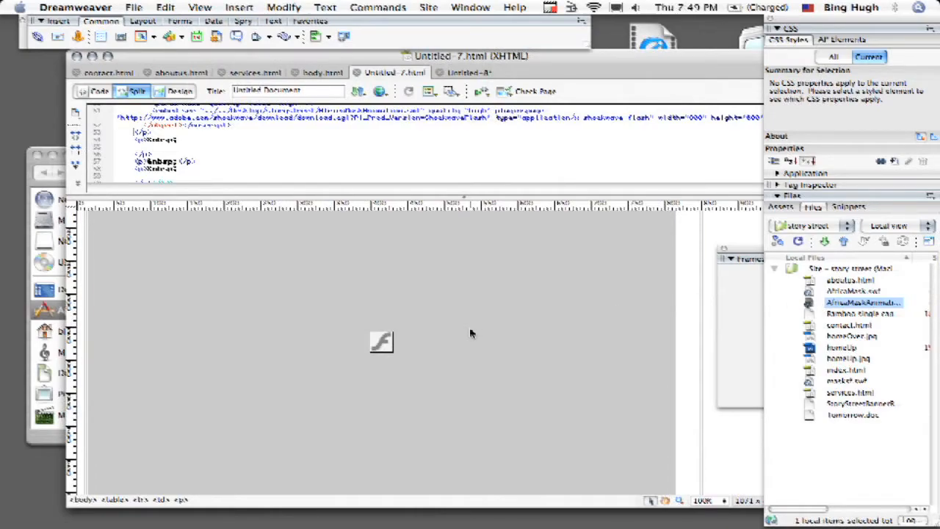